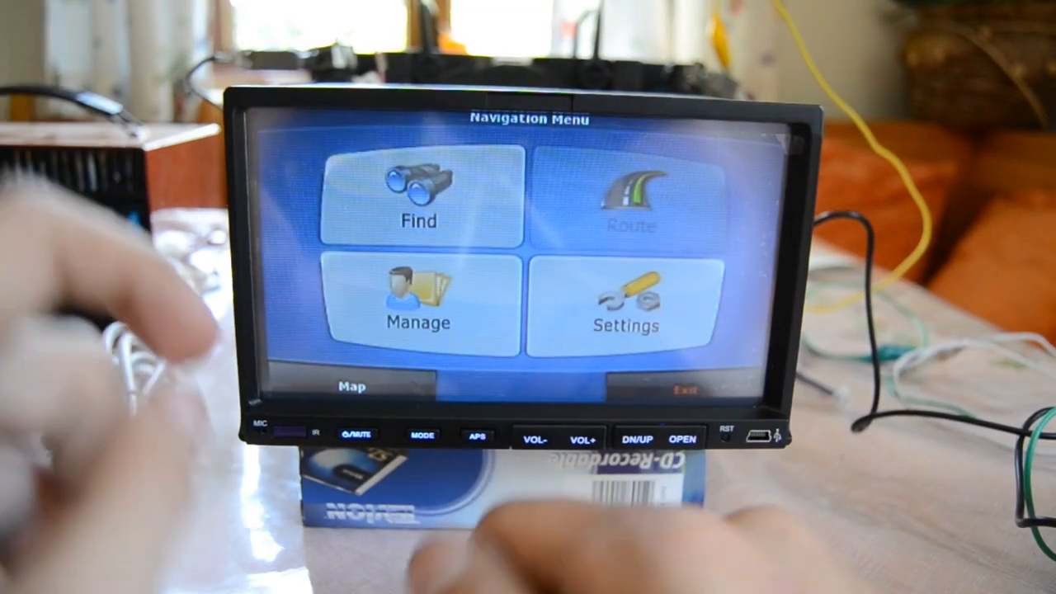
Go through Find to the Find Address screen showing Australia, Australian Capital Territory, Oaks Estate, Norse Rd.
{"action": "left_click", "coordinate": [420, 198]}
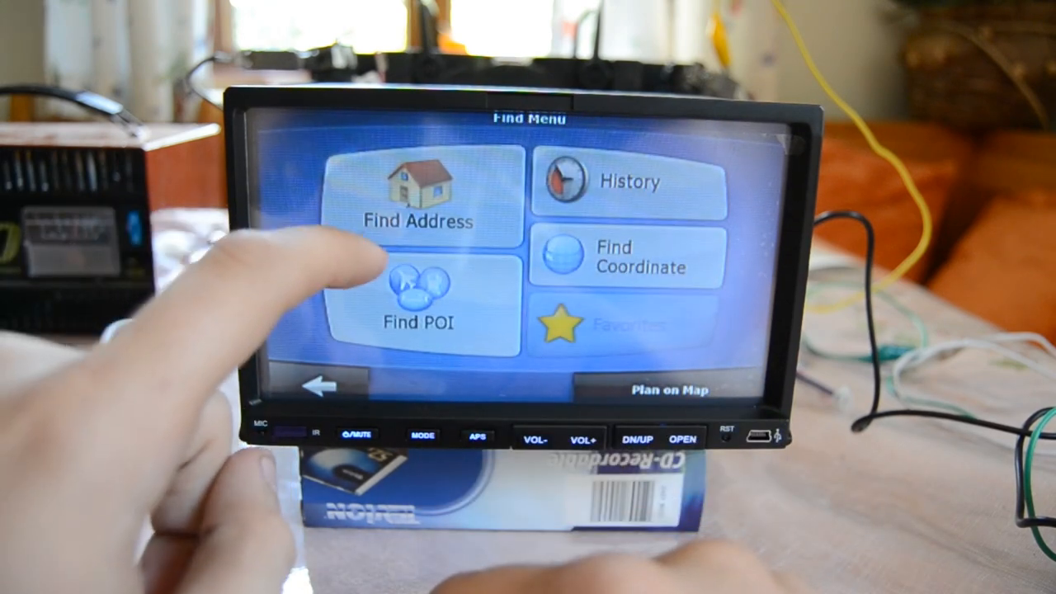
{"action": "left_click", "coordinate": [416, 195]}
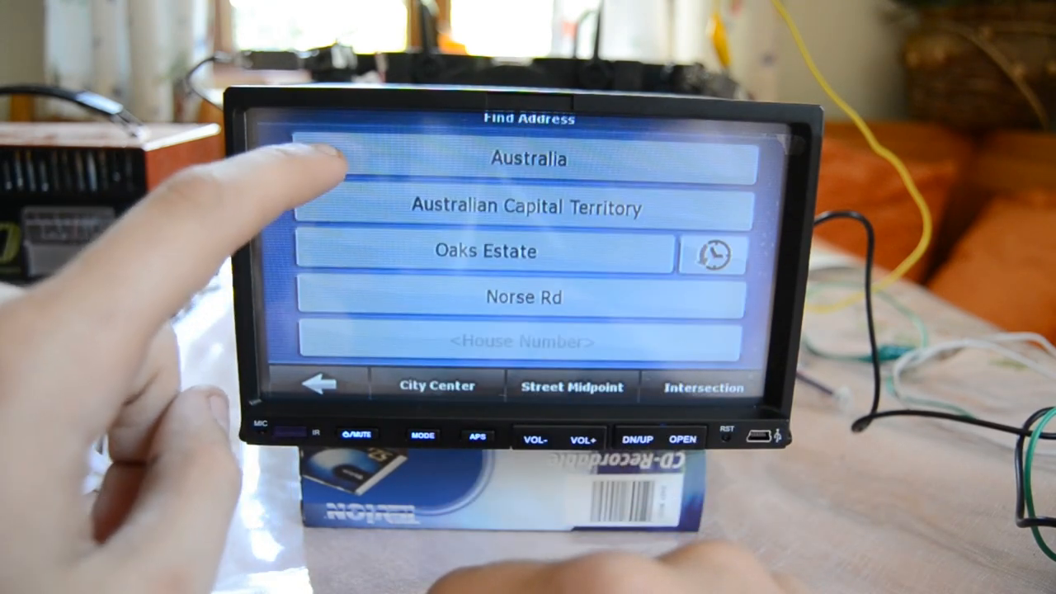